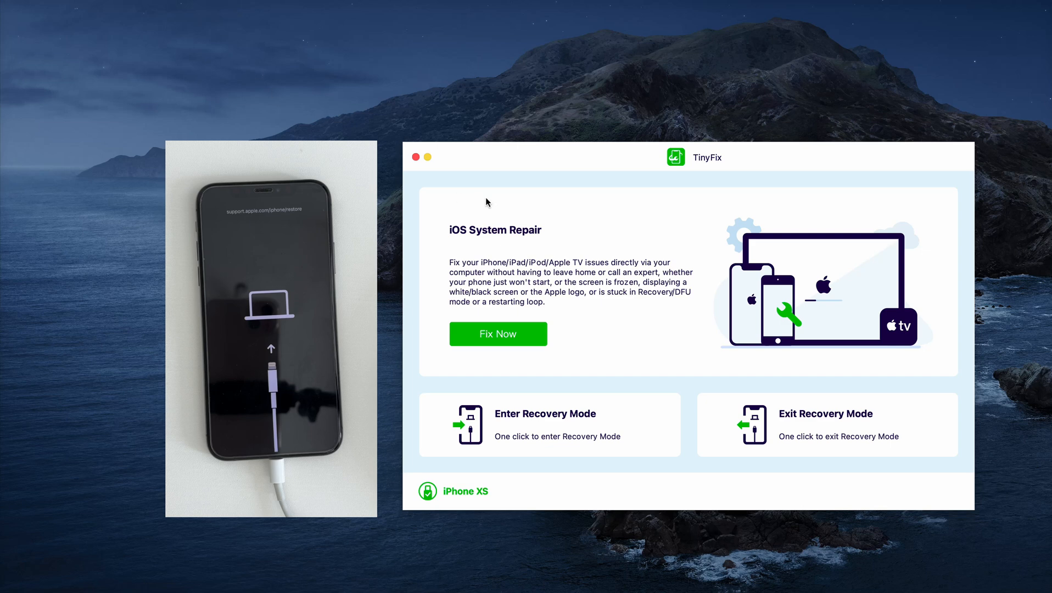
{"action": "mouse_move", "coordinate": [710, 349]}
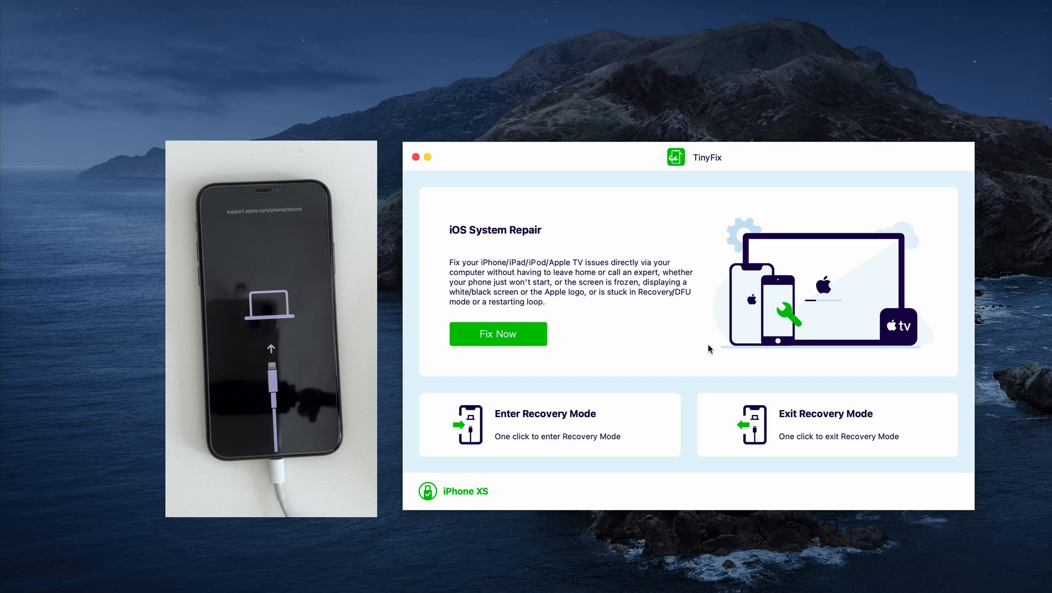
- Exit Recovery Mode on the connected iPhone XS and wait for the success confirmation
{"action": "left_click", "coordinate": [827, 424]}
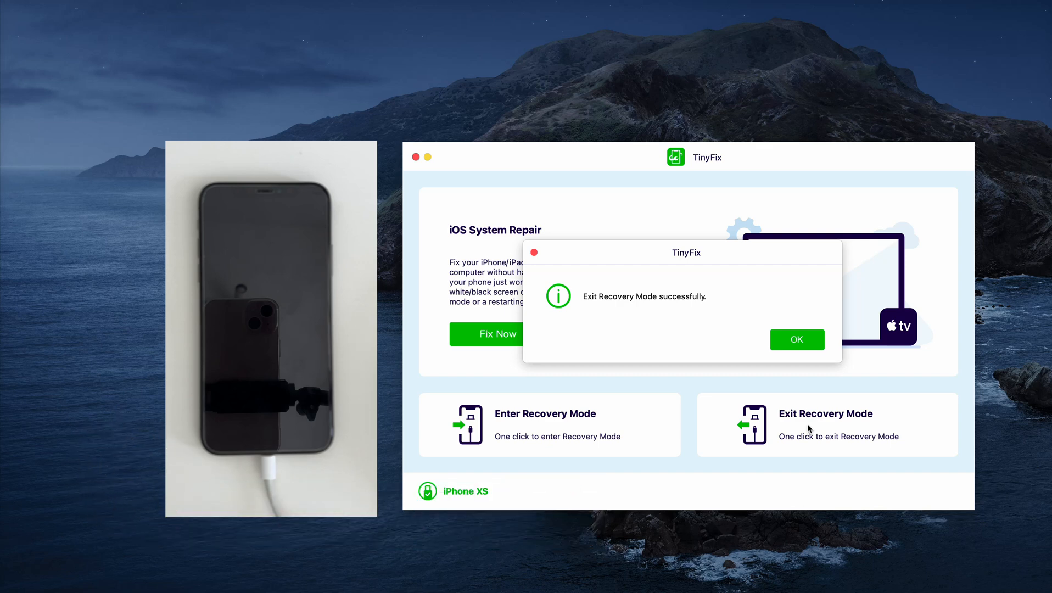
- Acknowledge the success message and start Fix Now under iOS System Repair
{"action": "left_click", "coordinate": [796, 339]}
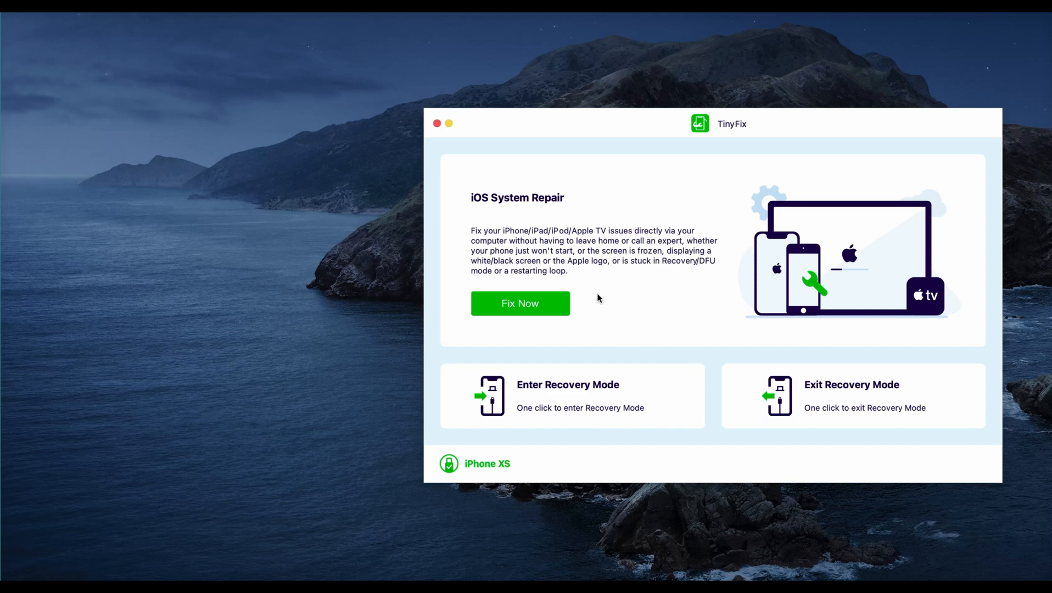
{"action": "left_click", "coordinate": [521, 303]}
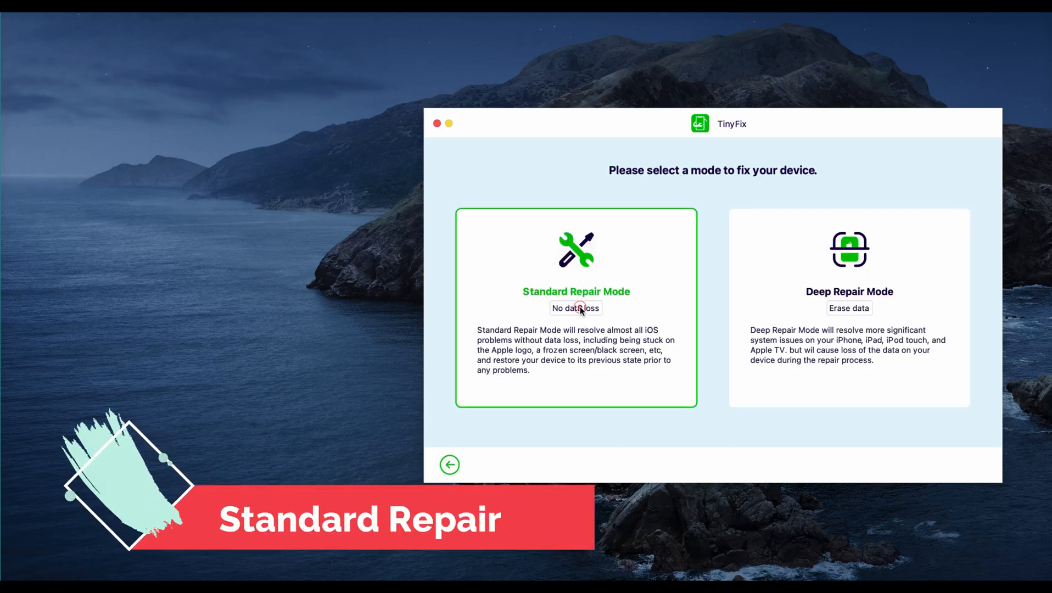
- Choose Standard Repair Mode, keep firmware version 18.0 and start the firmware download
{"action": "left_click", "coordinate": [576, 308]}
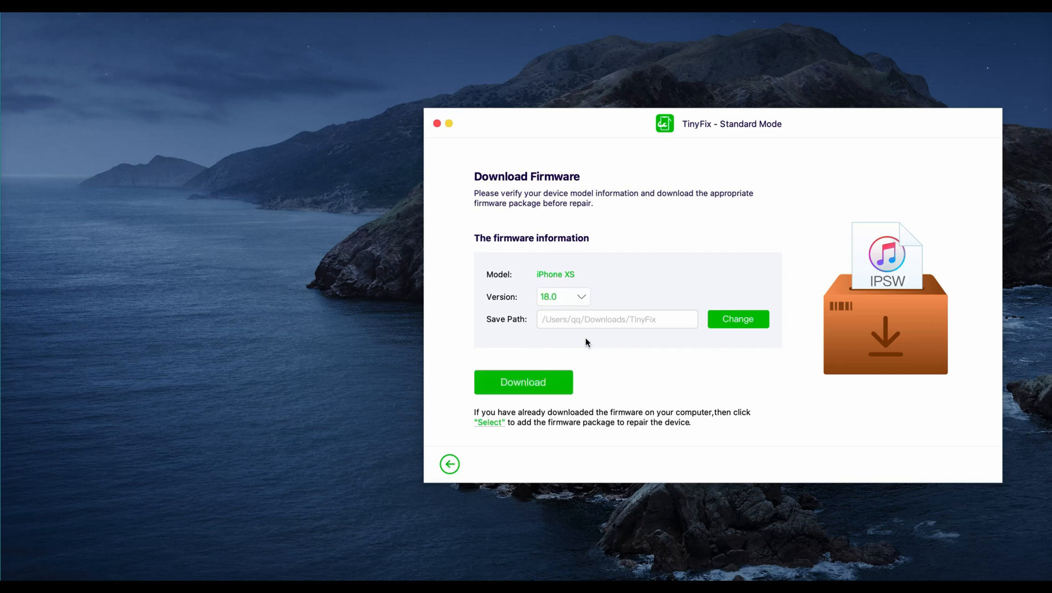
{"action": "left_click", "coordinate": [580, 296]}
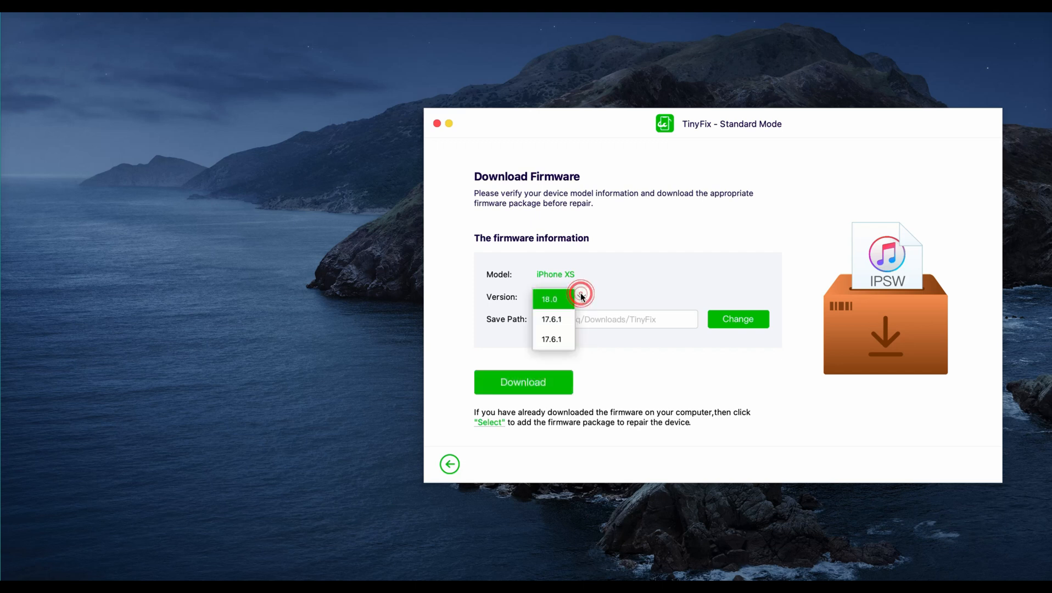
{"action": "left_click", "coordinate": [549, 298]}
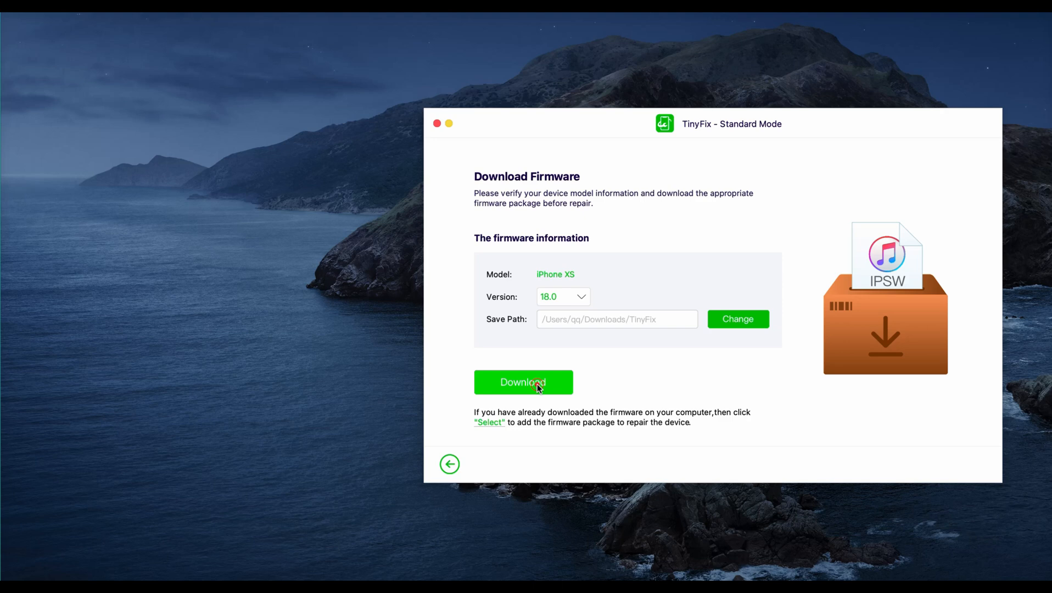
{"action": "left_click", "coordinate": [522, 382]}
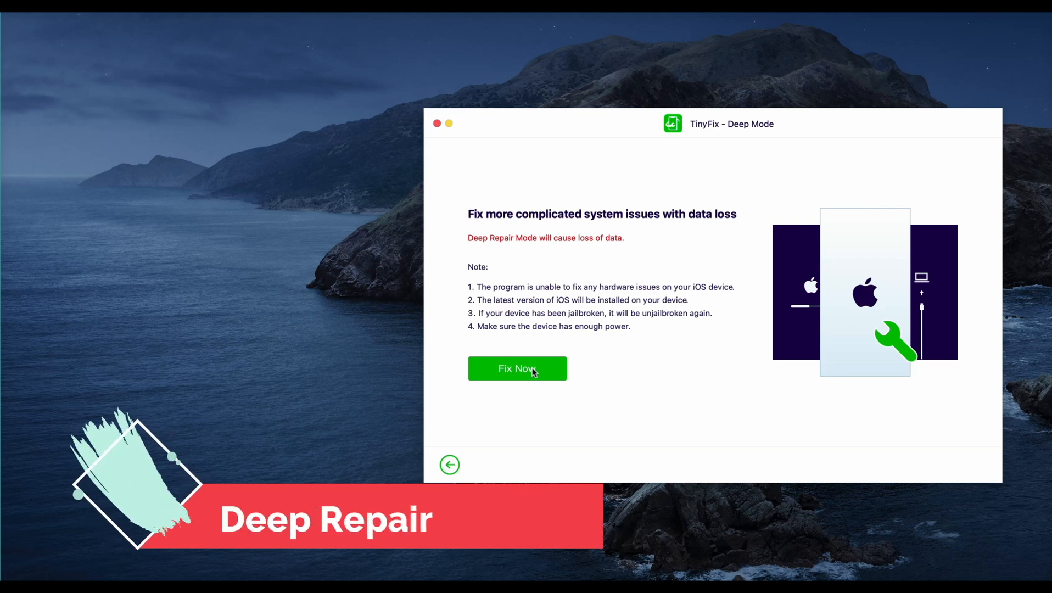
- Accept the Deep Repair data-loss warning, start the 7.6GB firmware download, and go back to mode selection
{"action": "left_click", "coordinate": [516, 368]}
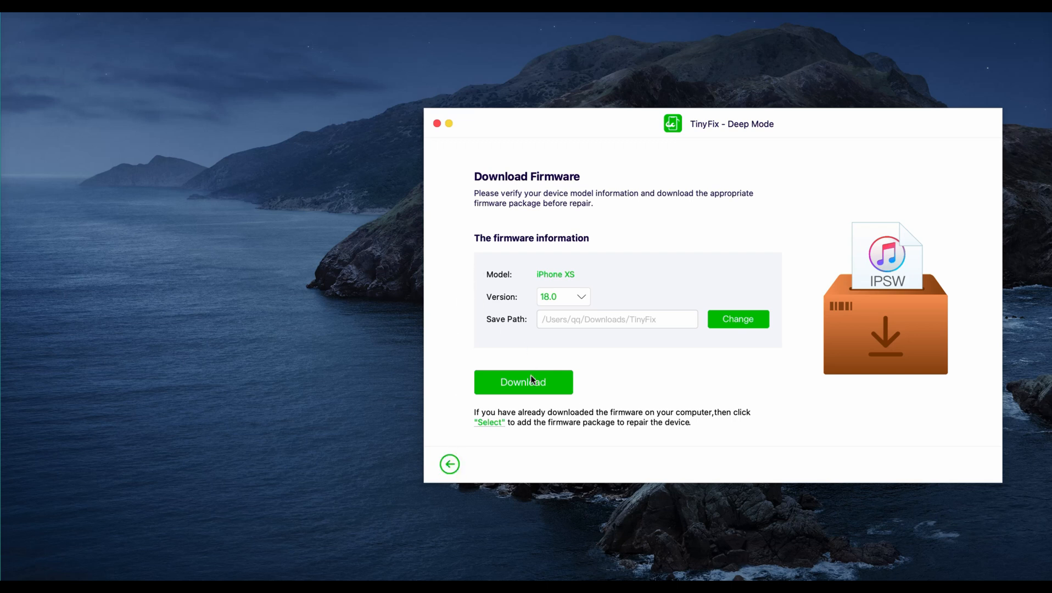
{"action": "mouse_move", "coordinate": [479, 268]}
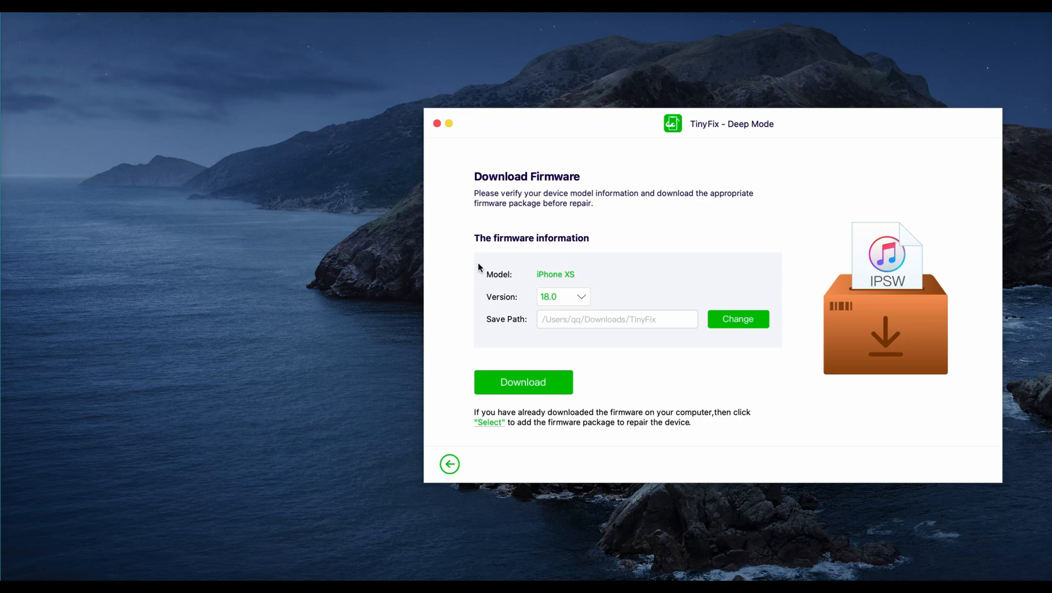
{"action": "left_click", "coordinate": [523, 382]}
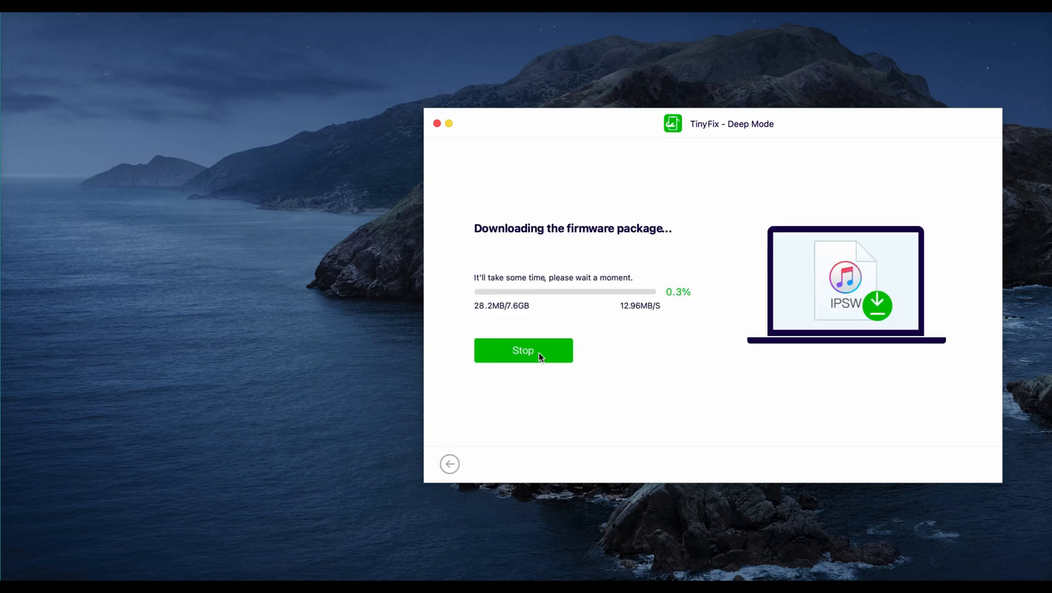
{"action": "left_click", "coordinate": [449, 464]}
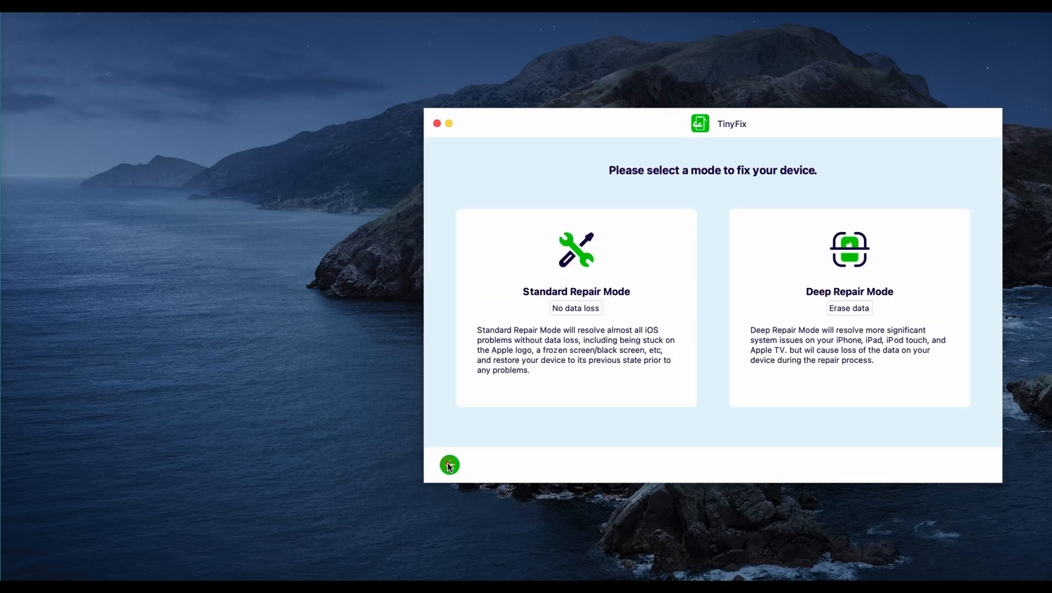